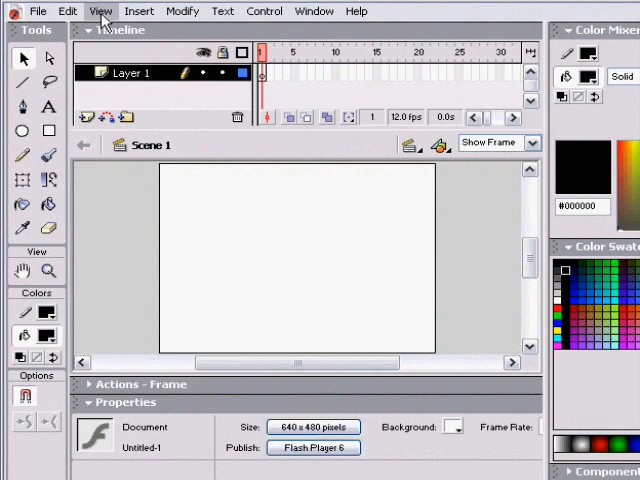
mouse_move(384, 338)
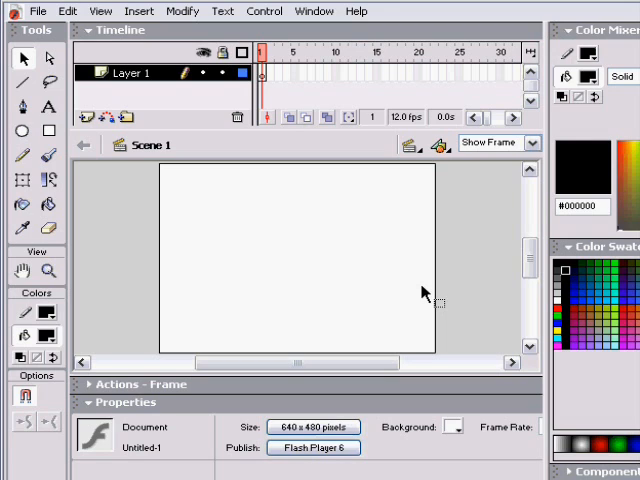
mouse_move(382, 340)
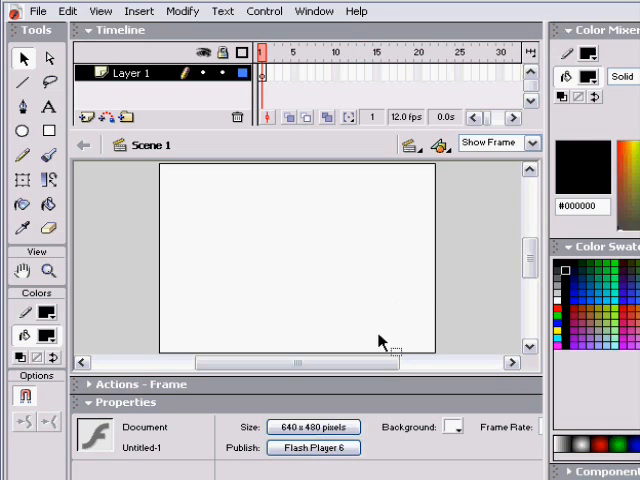
Review the document size and frame rate settings and keep them unchanged
click(312, 428)
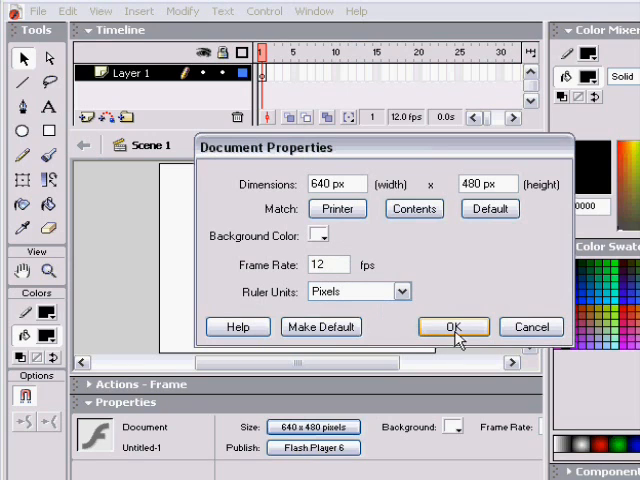
click(452, 328)
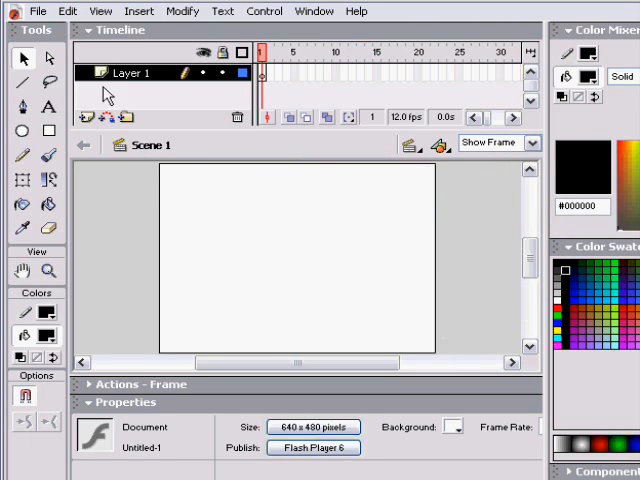
Import the testanim webcam video from the Finished movies folder, accepting its video settings
click(38, 12)
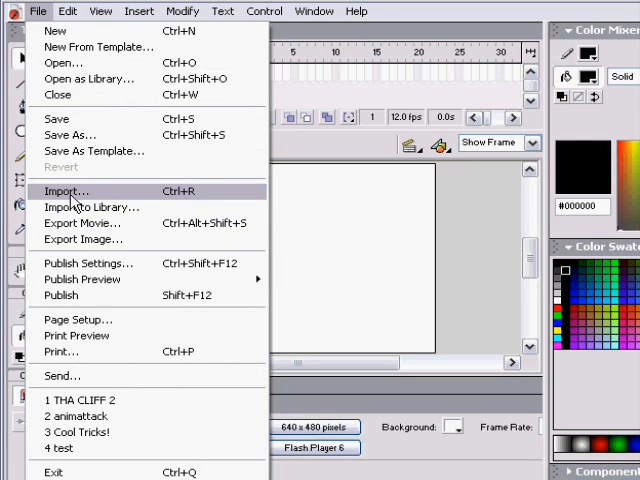
mouse_move(104, 208)
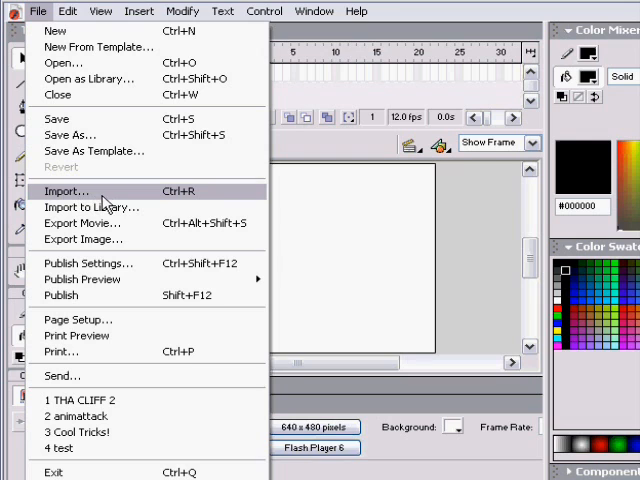
click(64, 192)
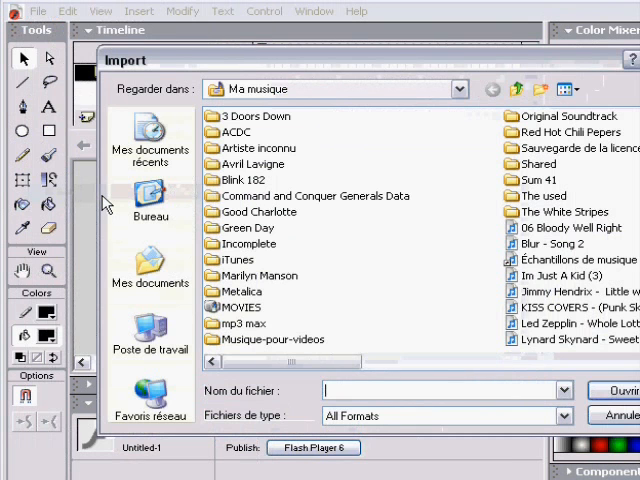
mouse_move(276, 320)
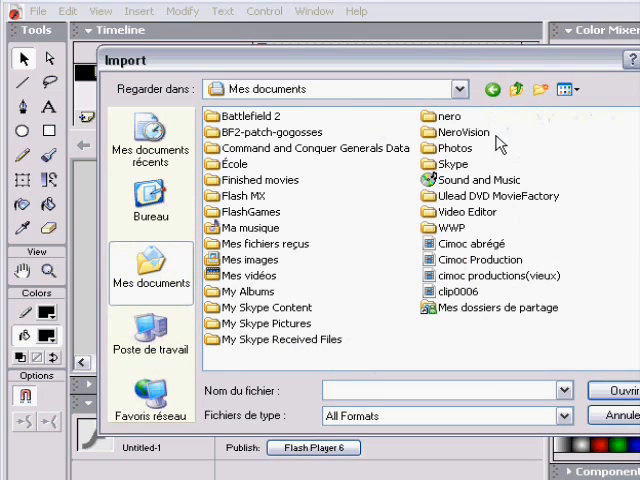
double_click(260, 180)
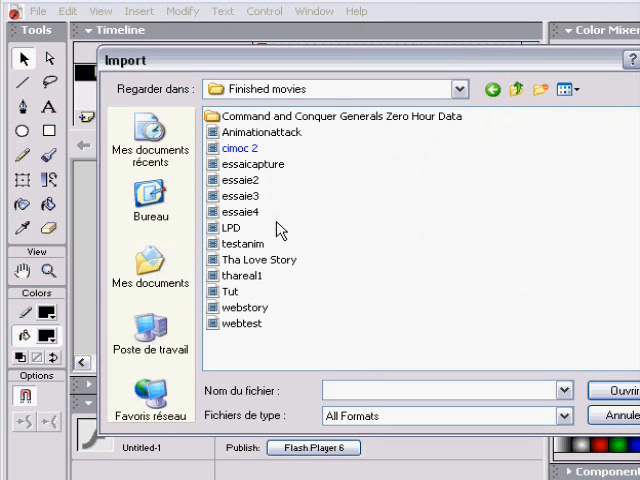
double_click(244, 244)
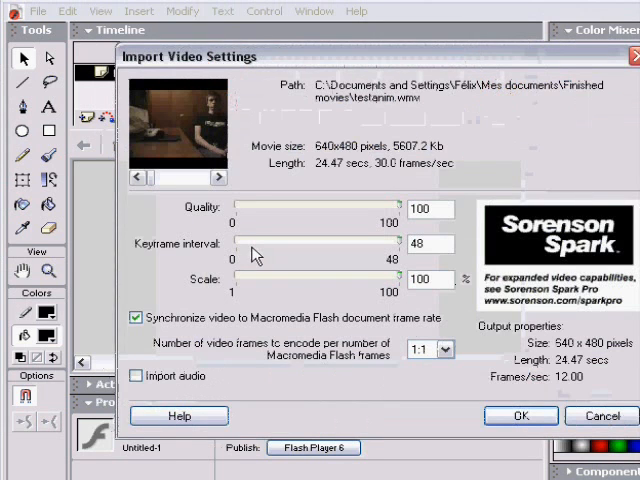
click(520, 416)
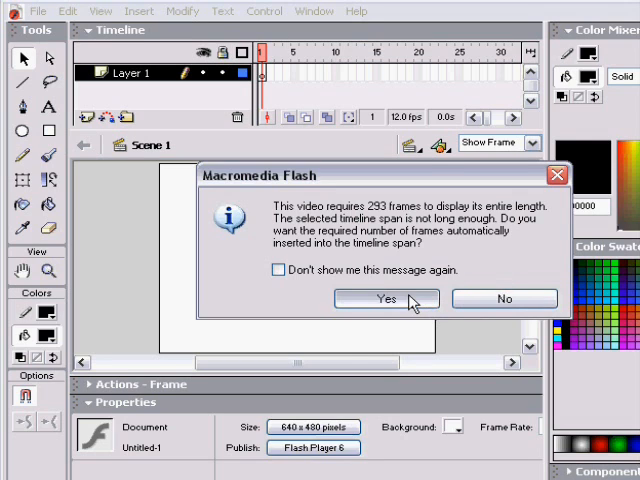
Accept adding the required frames so the timeline fits the testanim clip
click(384, 300)
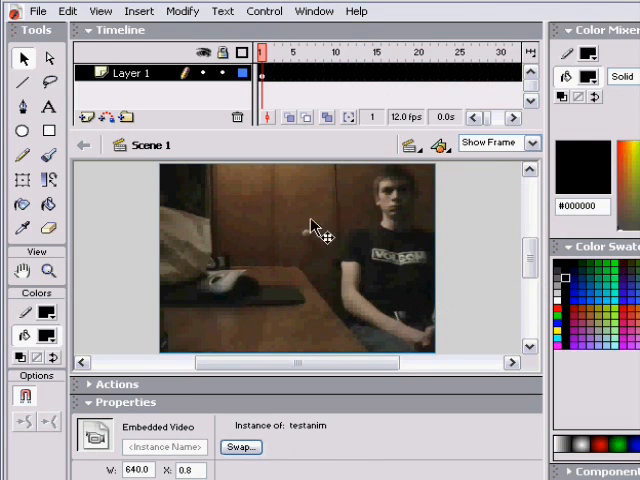
mouse_move(336, 304)
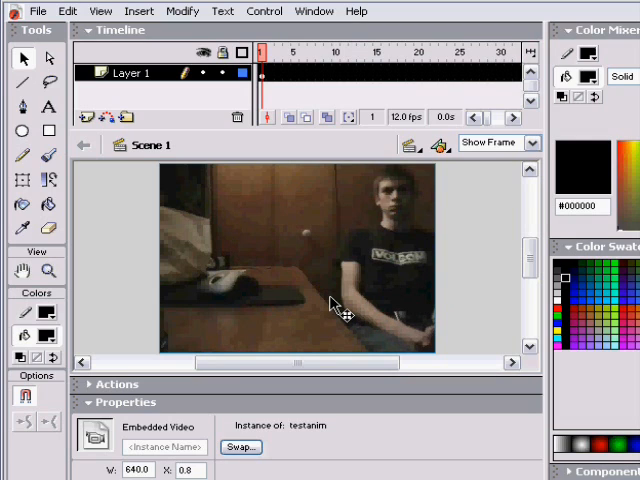
mouse_move(228, 88)
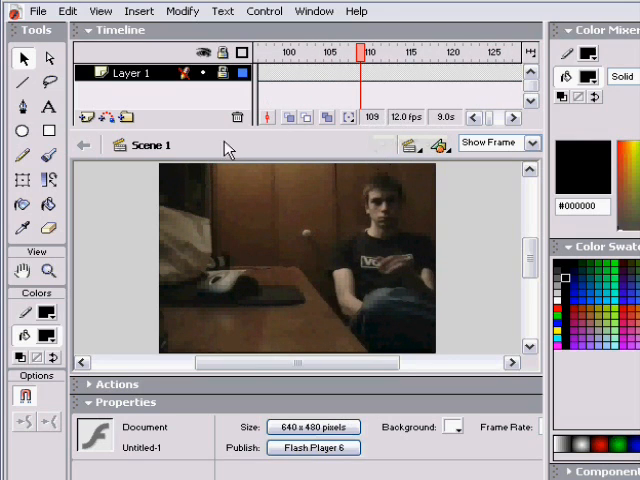
mouse_move(262, 228)
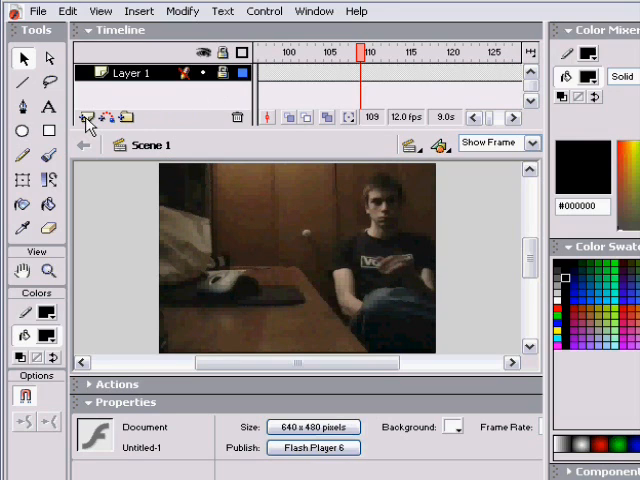
Add Layer 2 above the video with the green Brush tool and go to its frame 16
click(84, 118)
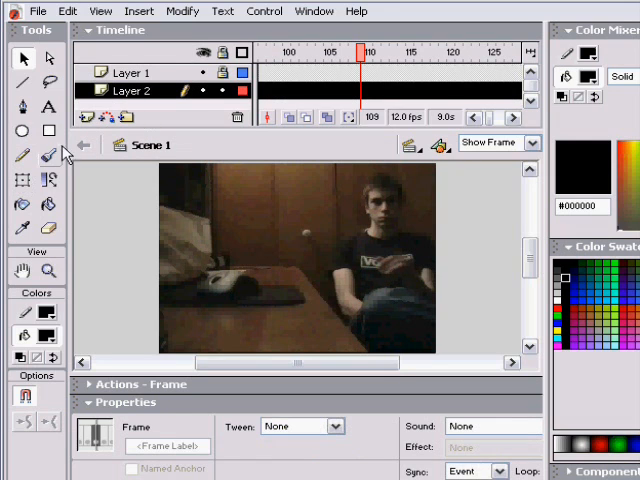
click(48, 156)
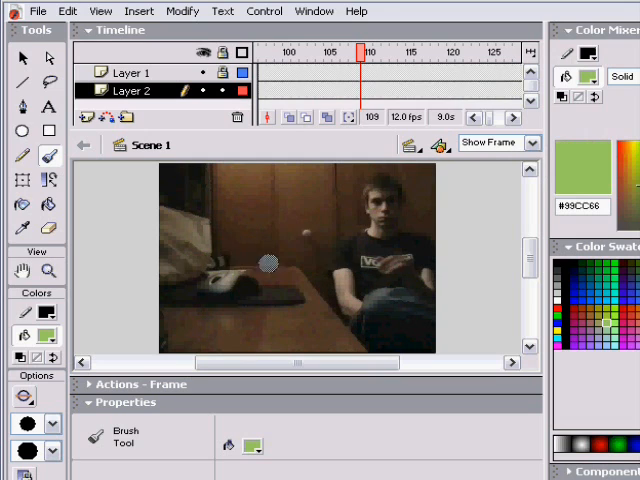
click(132, 72)
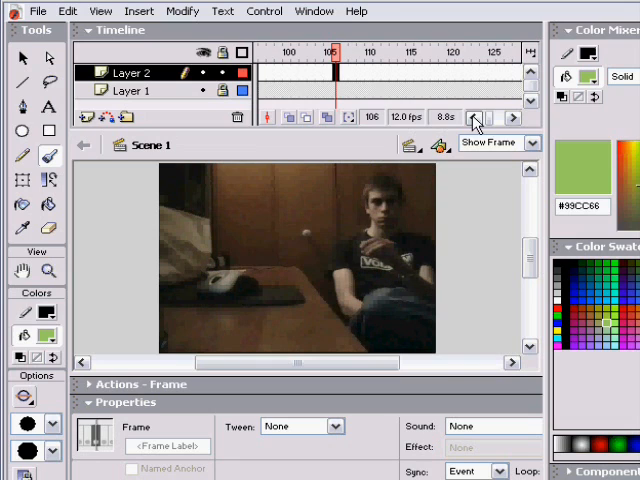
click(476, 116)
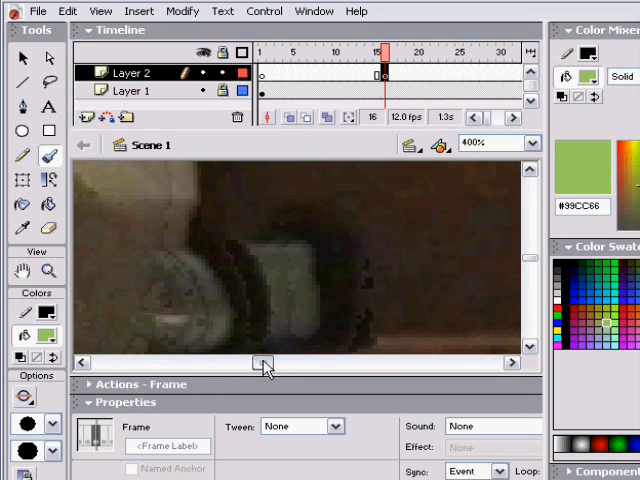
Magnify the stage to 200% and paint the green stick figure over the webcam footage
click(530, 144)
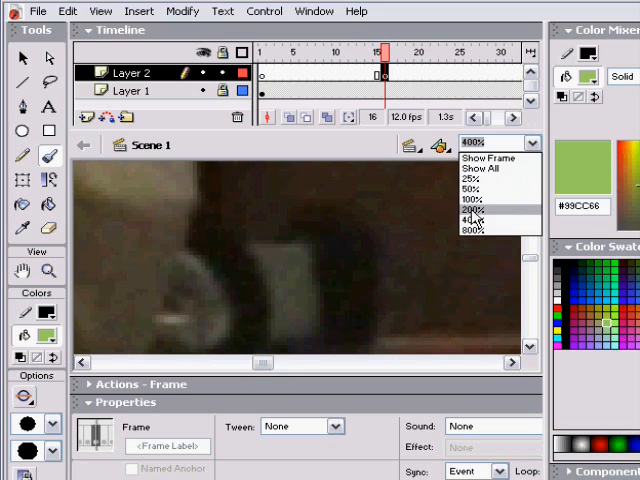
click(472, 208)
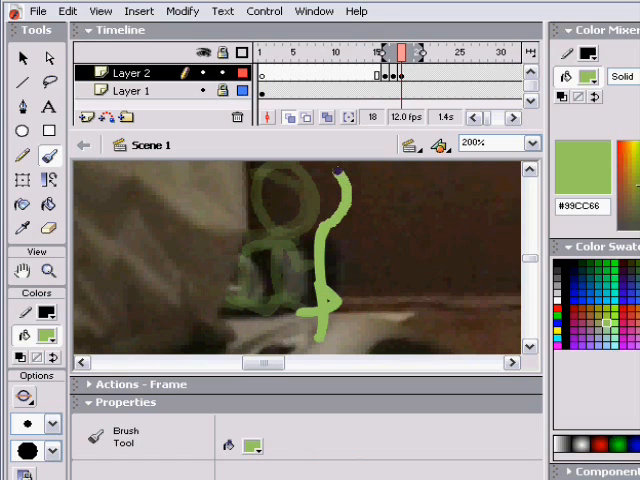
drag(330, 176, 324, 260)
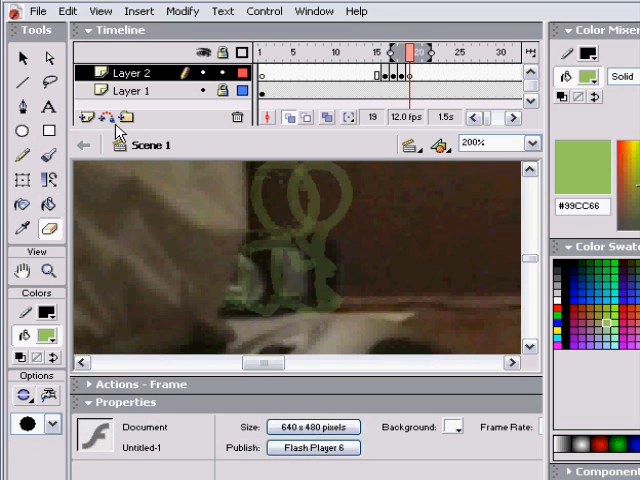
click(48, 156)
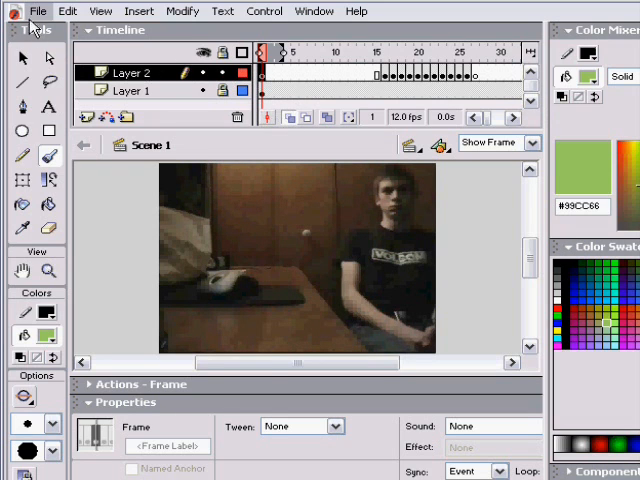
Import Rage Against the Machine - Bombtrack from the Ma musique folder into the library
click(38, 12)
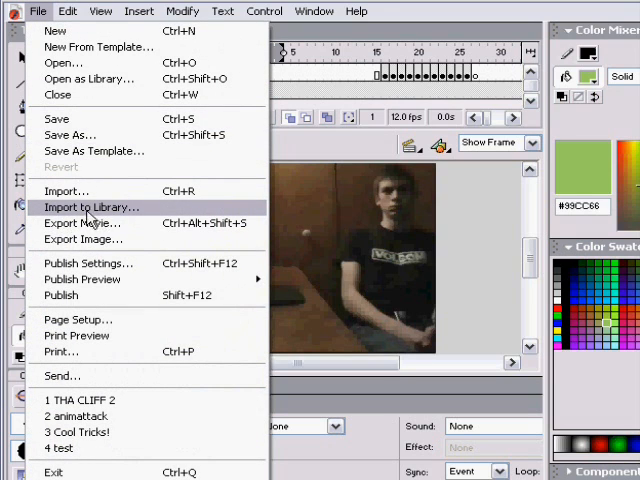
click(92, 208)
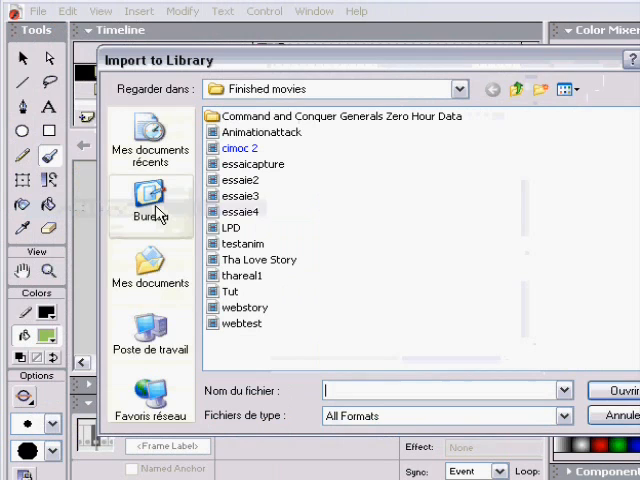
click(150, 270)
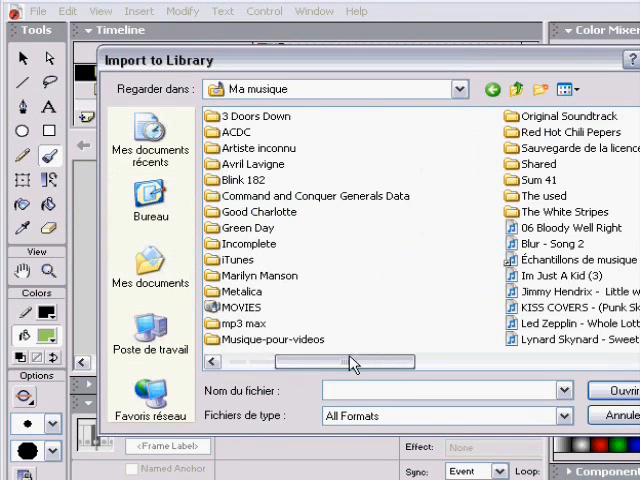
click(574, 212)
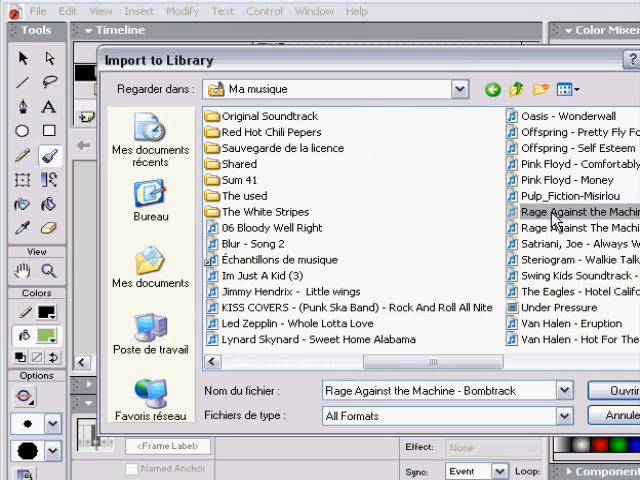
click(604, 390)
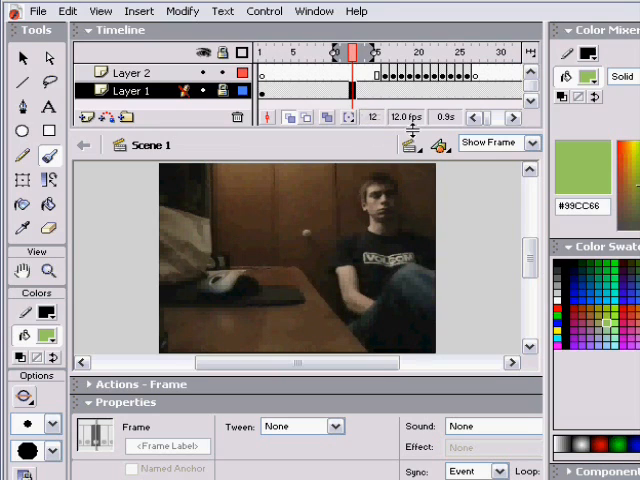
Assign the Bombtrack song as the sound of frame 13 on Layer 2
click(360, 104)
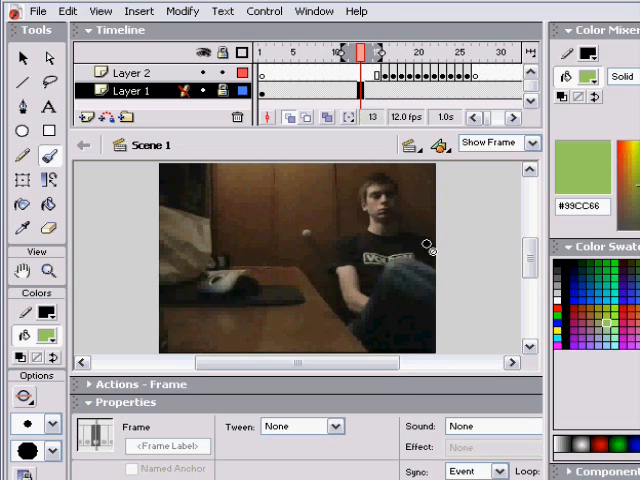
mouse_move(408, 384)
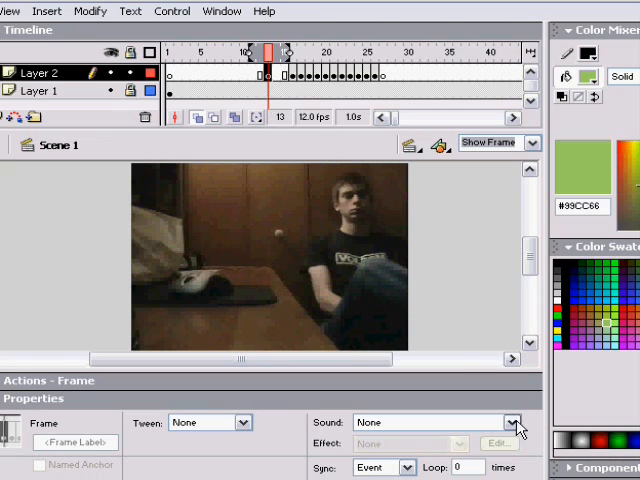
click(512, 422)
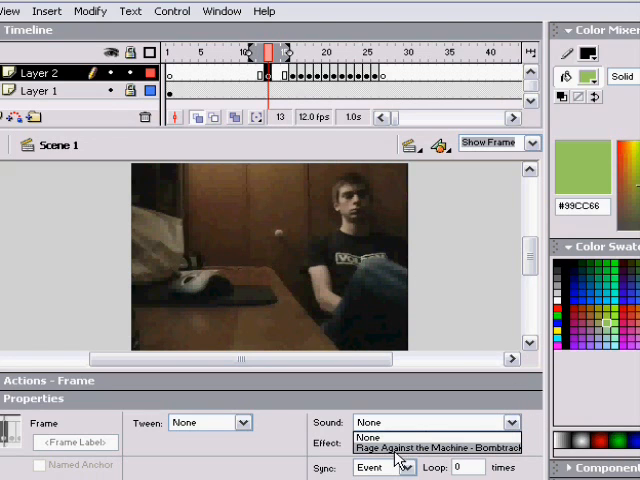
click(436, 448)
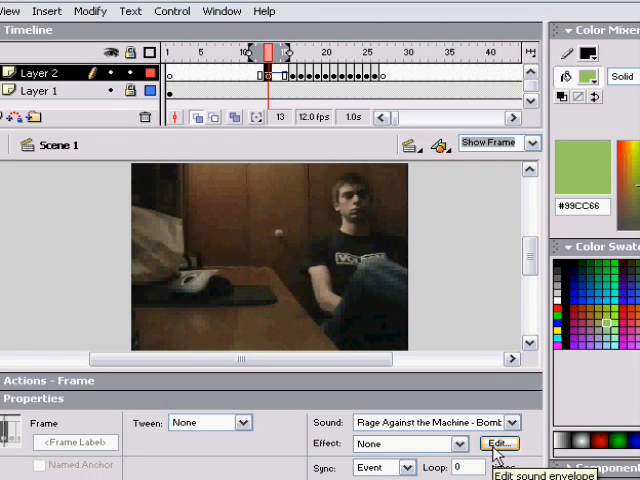
Shape a custom volume envelope with added and lowered points on both channels, then apply it
click(500, 444)
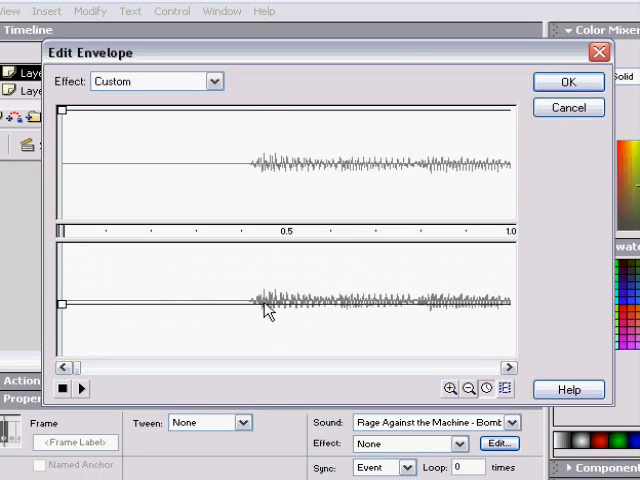
click(264, 304)
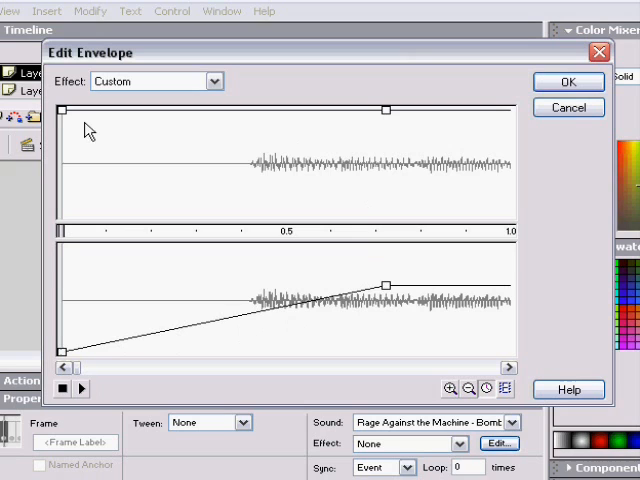
drag(62, 108, 60, 188)
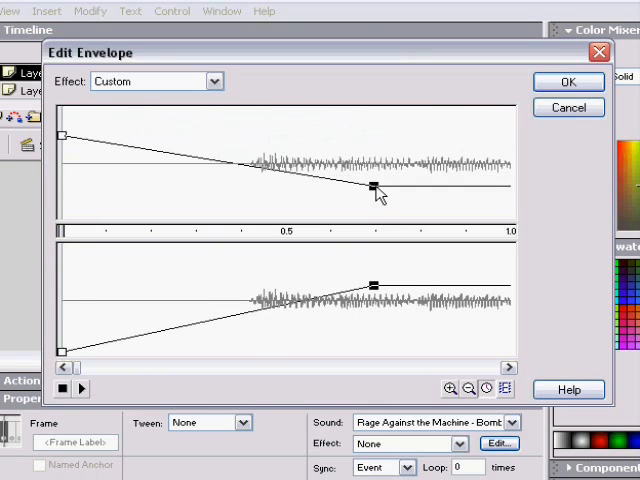
drag(370, 190, 370, 196)
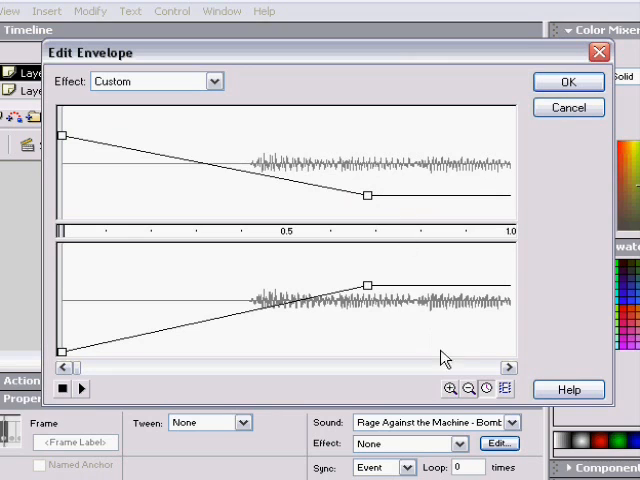
click(468, 388)
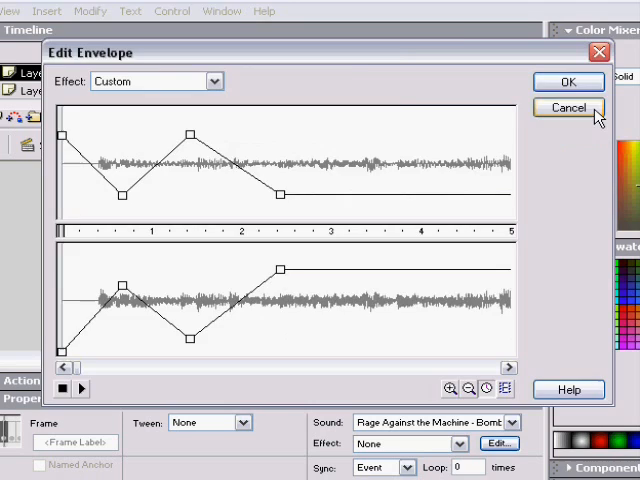
click(566, 108)
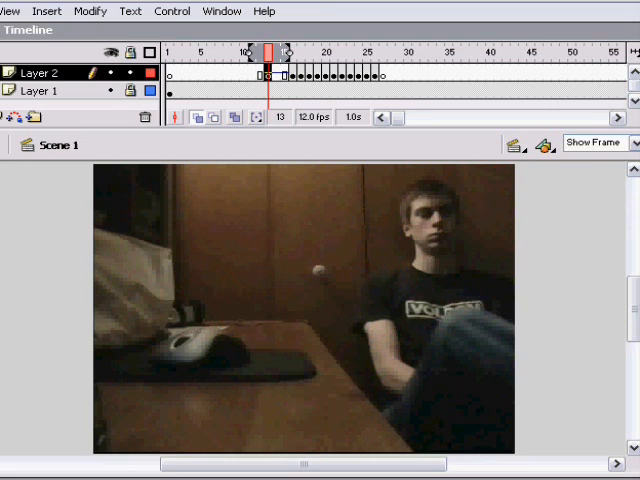
Close the webcam movie and show Scene 1 of the canyon cartoon fitted to the frame
click(8, 12)
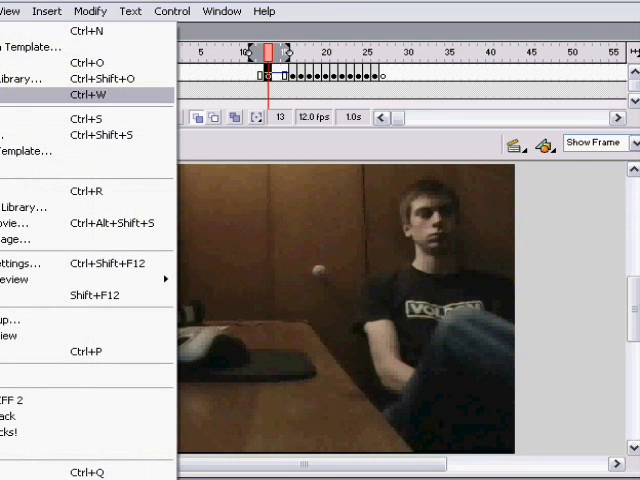
click(40, 64)
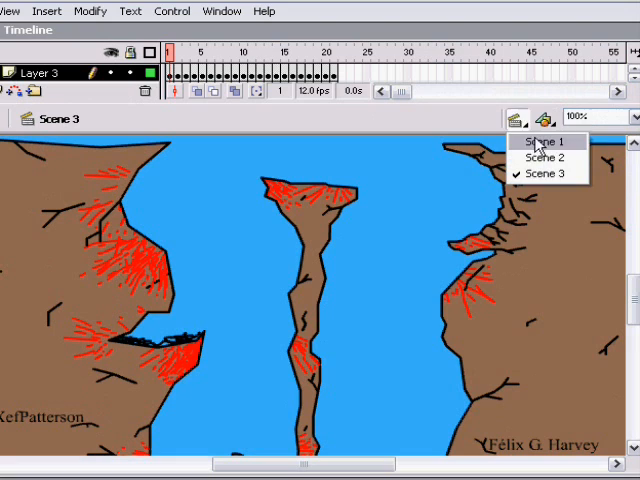
click(542, 140)
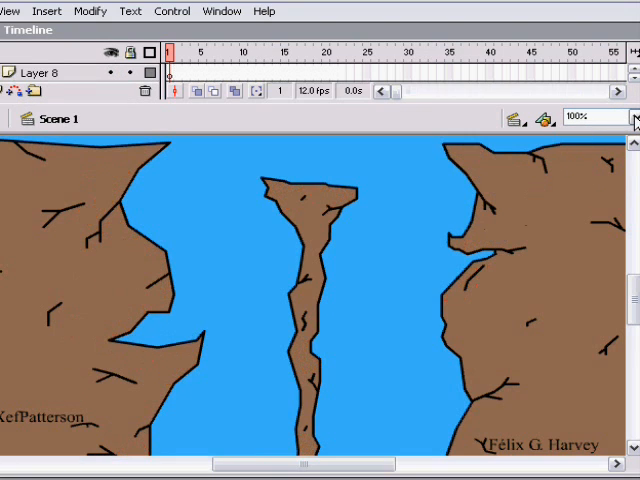
click(596, 116)
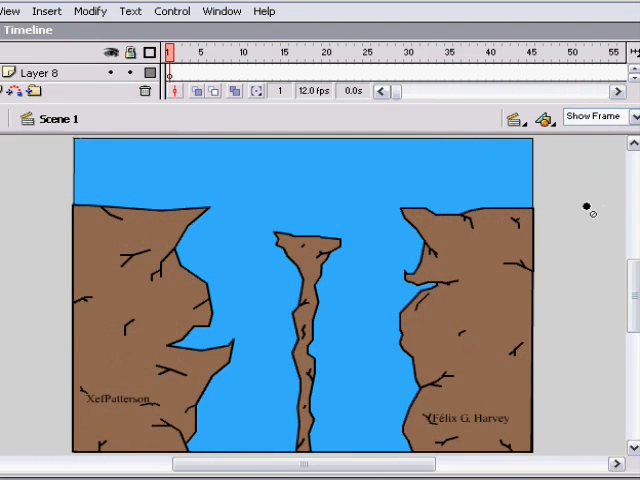